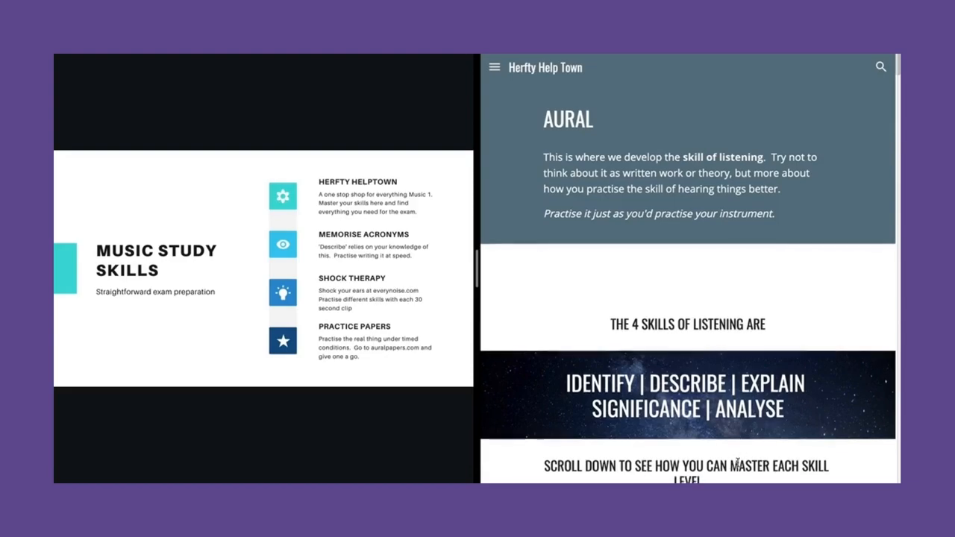
# - Scroll down through the Herfty Help Town site page and back up
pyautogui.scroll(-3)
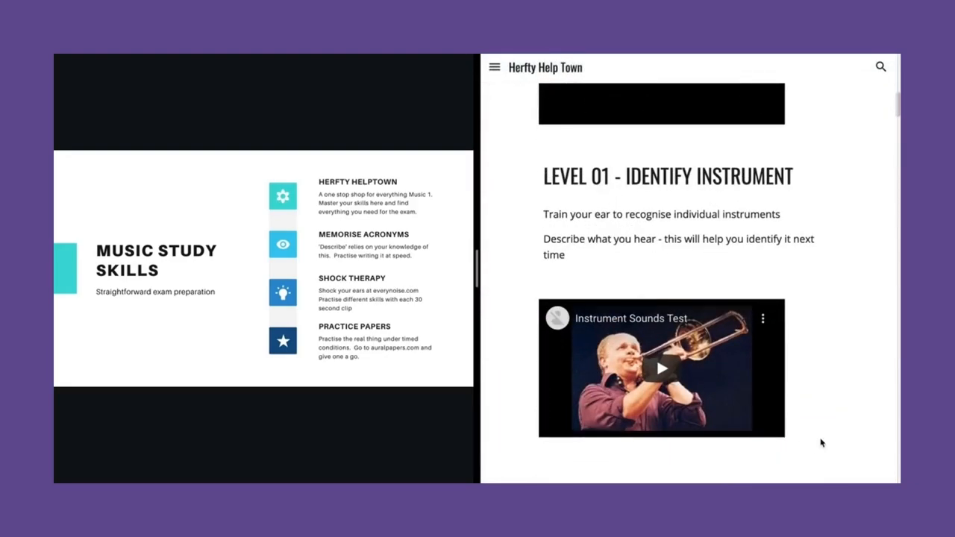
pyautogui.scroll(-3)
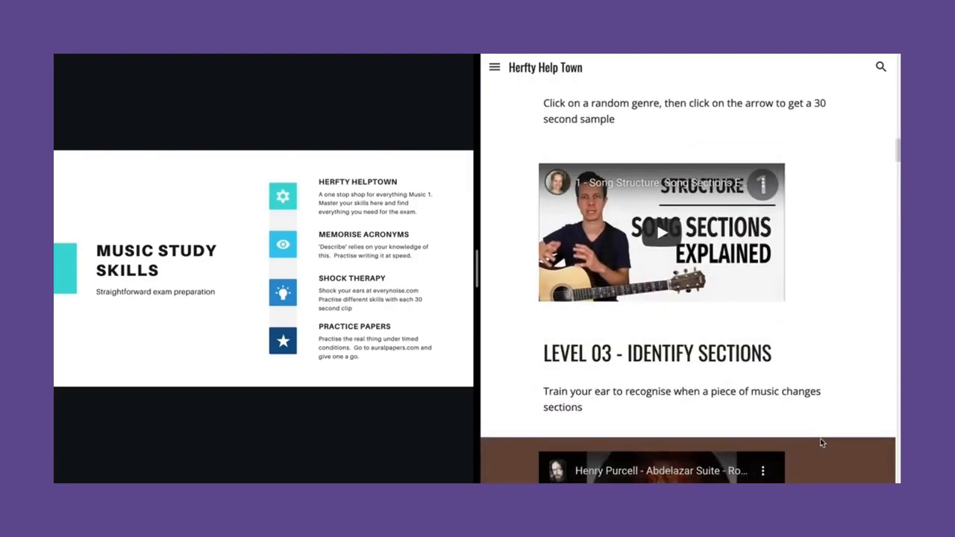
pyautogui.scroll(-3)
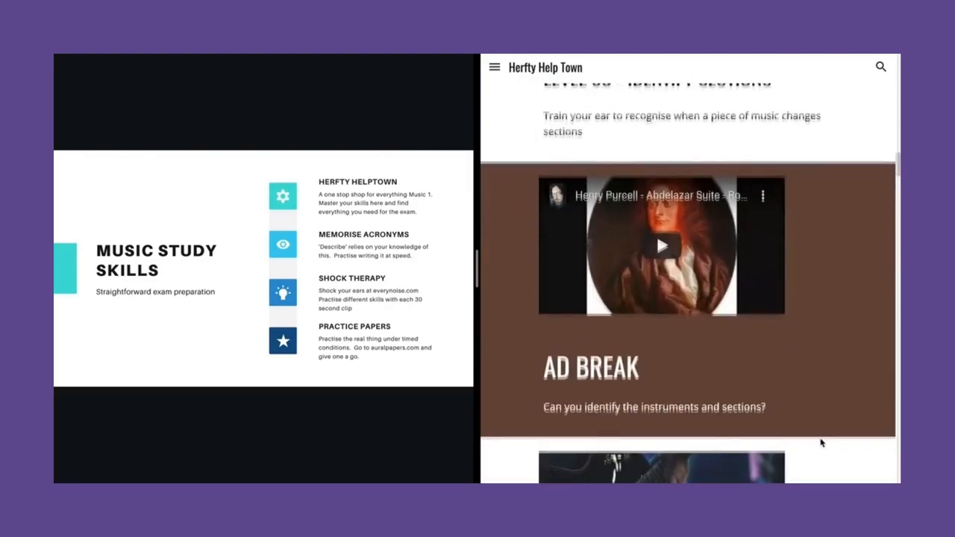
pyautogui.scroll(-3)
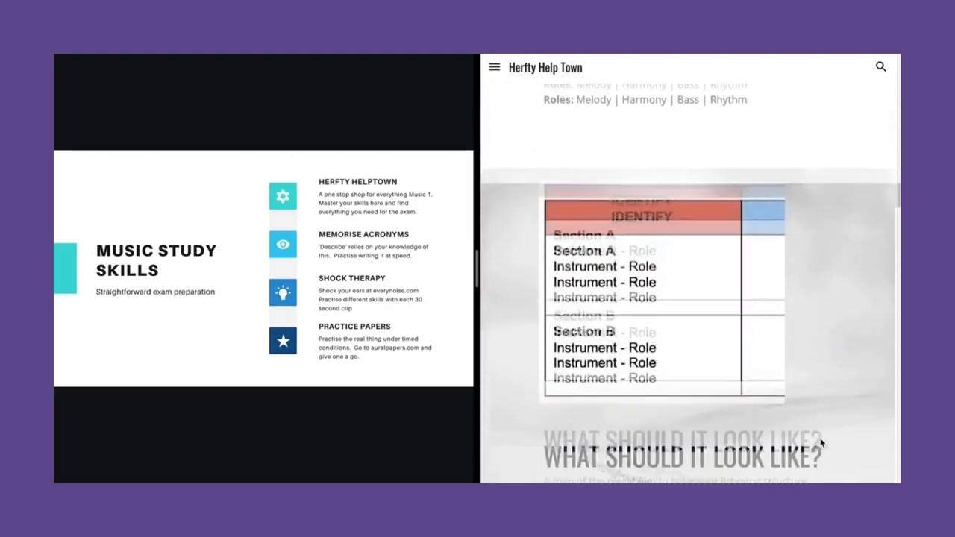
pyautogui.scroll(-3)
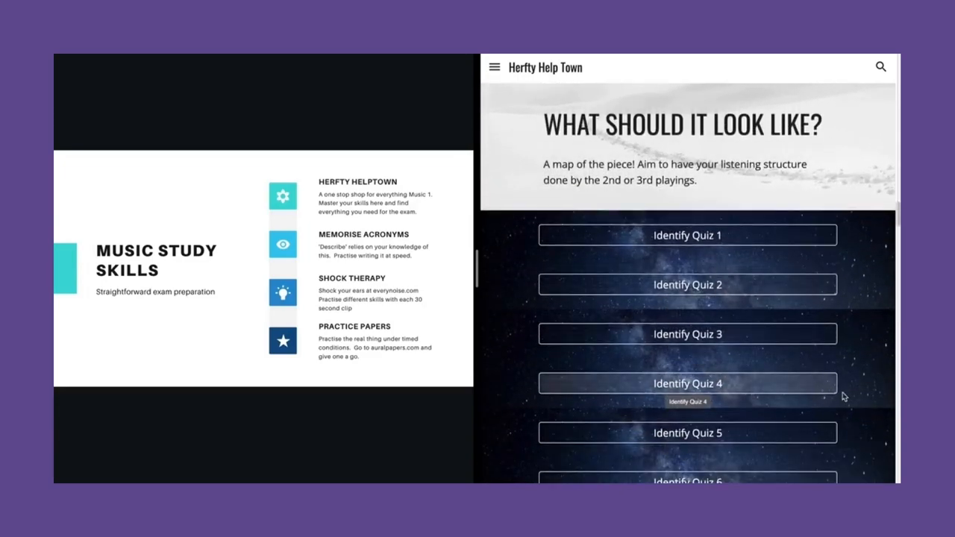
pyautogui.scroll(-3)
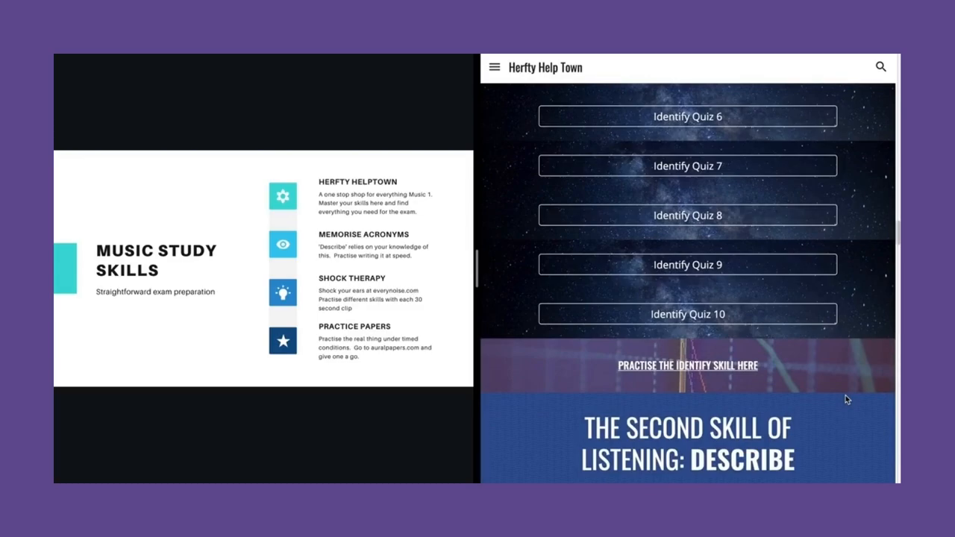
pyautogui.scroll(3)
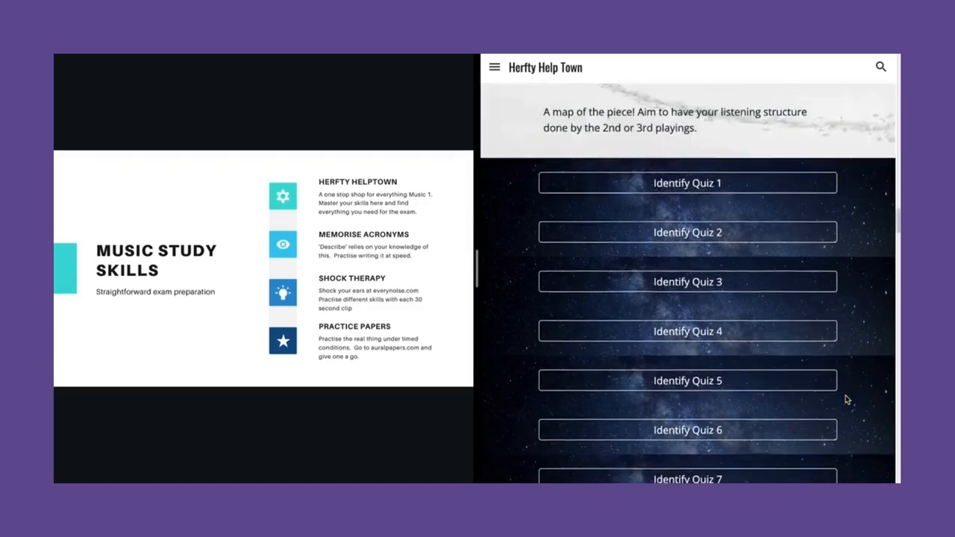
pyautogui.scroll(3)
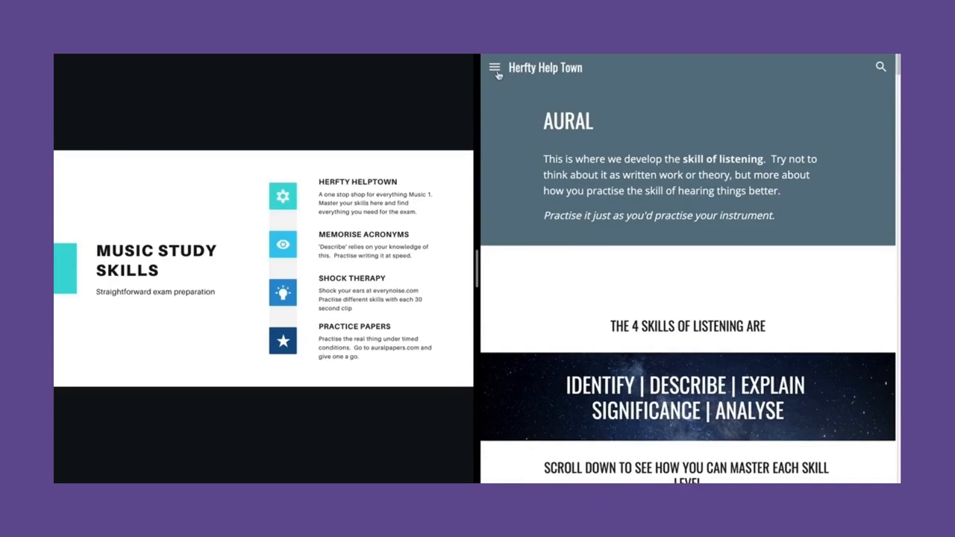
# - Go to the Pitch page from the site menu and skim its Chord Progressions Quiz
pyautogui.click(494, 67)
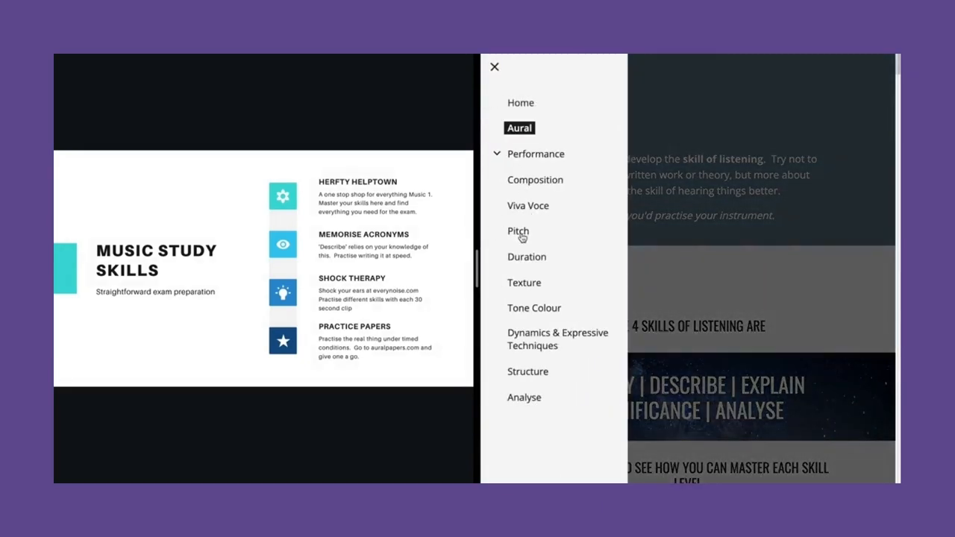
pyautogui.click(494, 67)
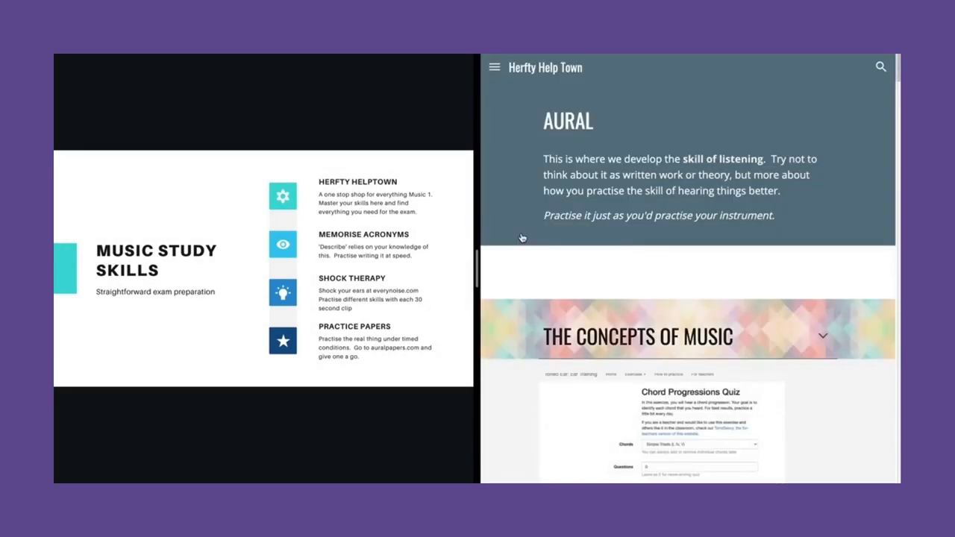
pyautogui.scroll(-3)
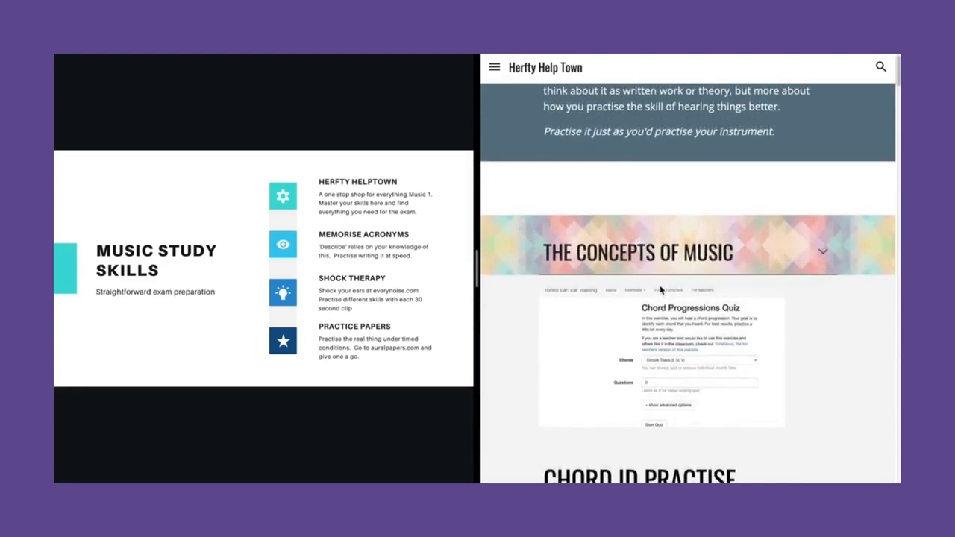
pyautogui.scroll(3)
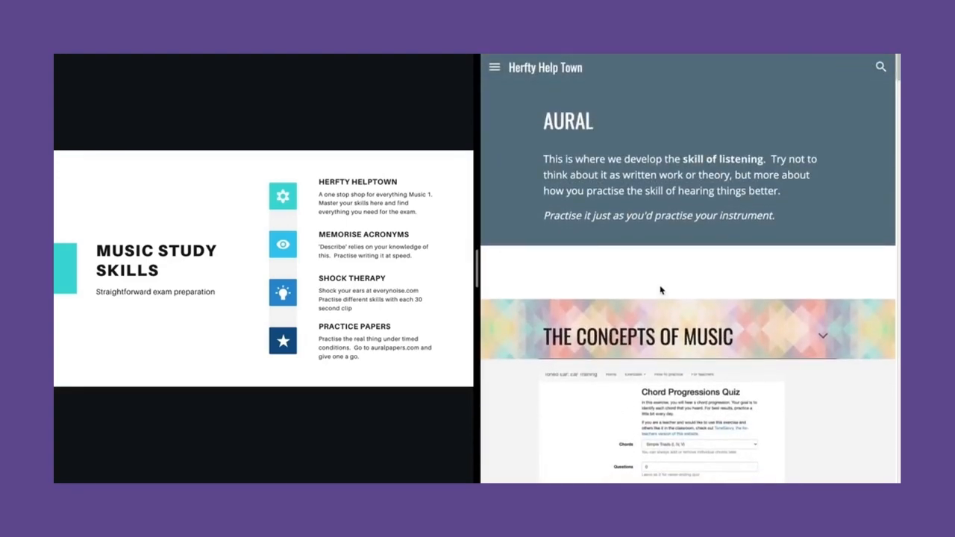
pyautogui.moveTo(621, 177)
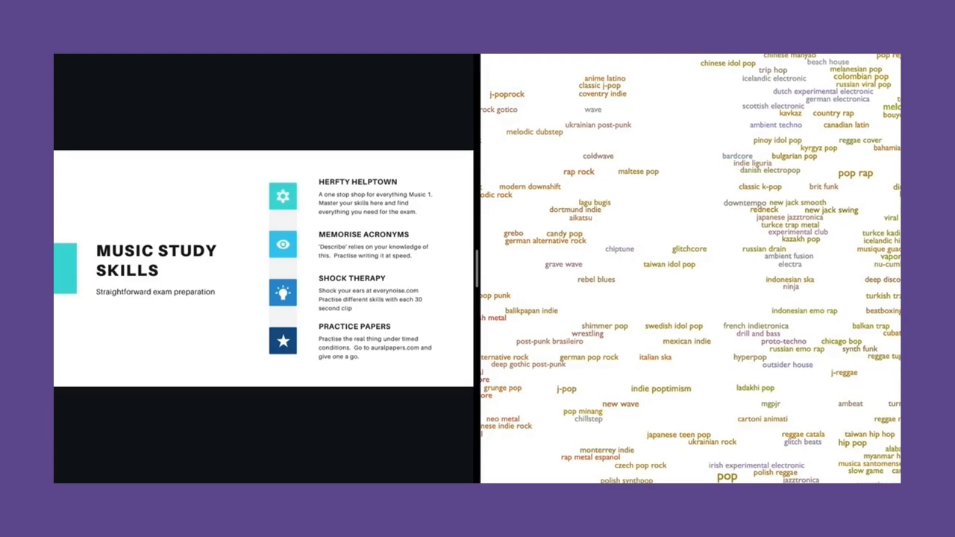
pyautogui.moveTo(684, 161)
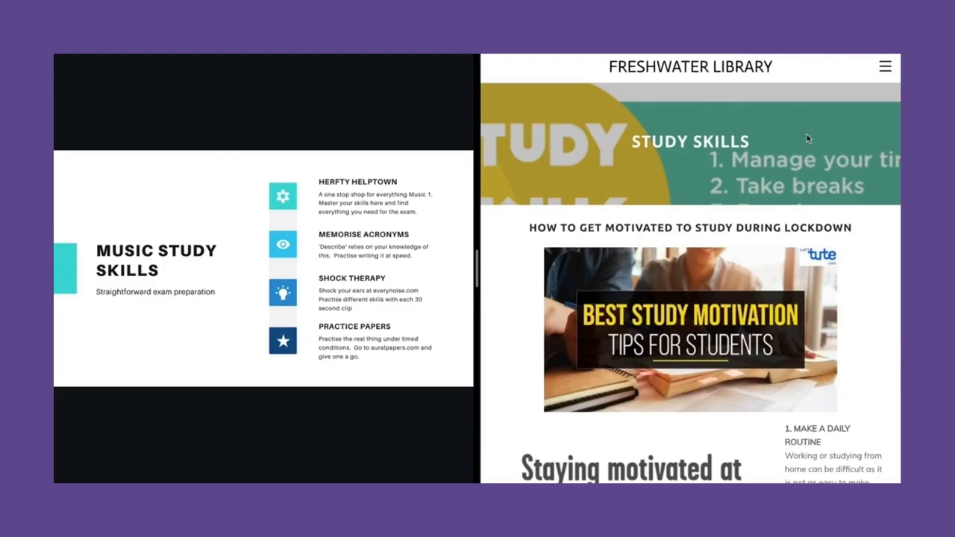
# - Scroll the Freshwater Library Study Skills page past motivation tips and the COVID guide to the tip videos
pyautogui.scroll(-3)
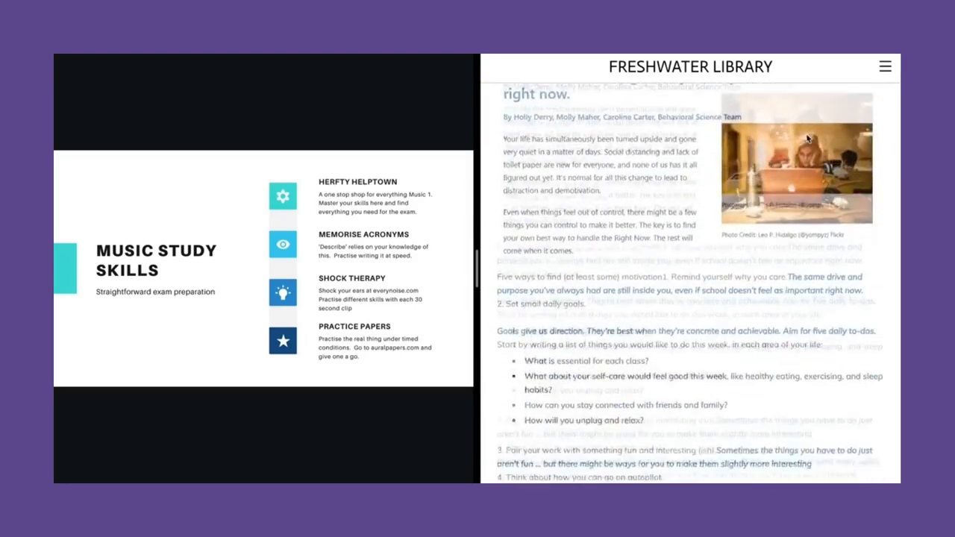
pyautogui.scroll(-3)
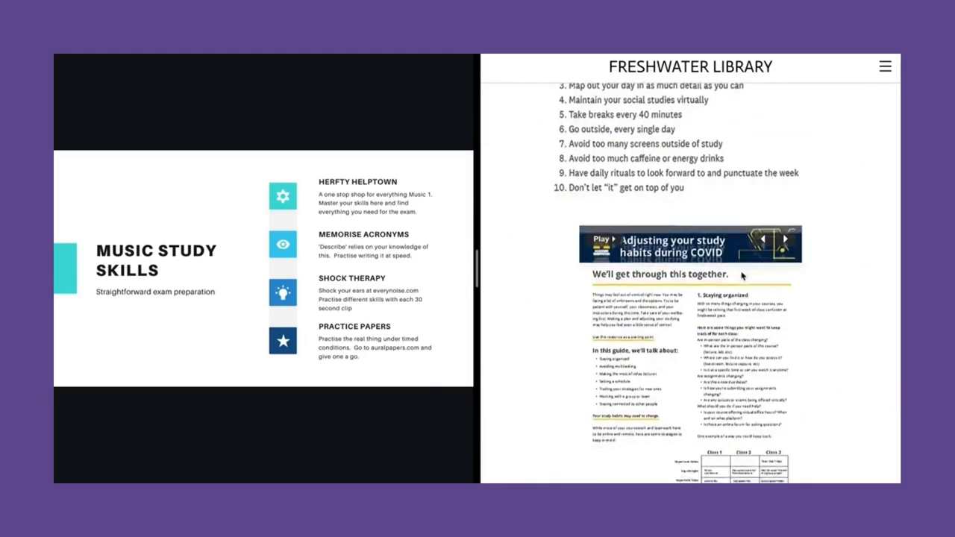
pyautogui.scroll(-3)
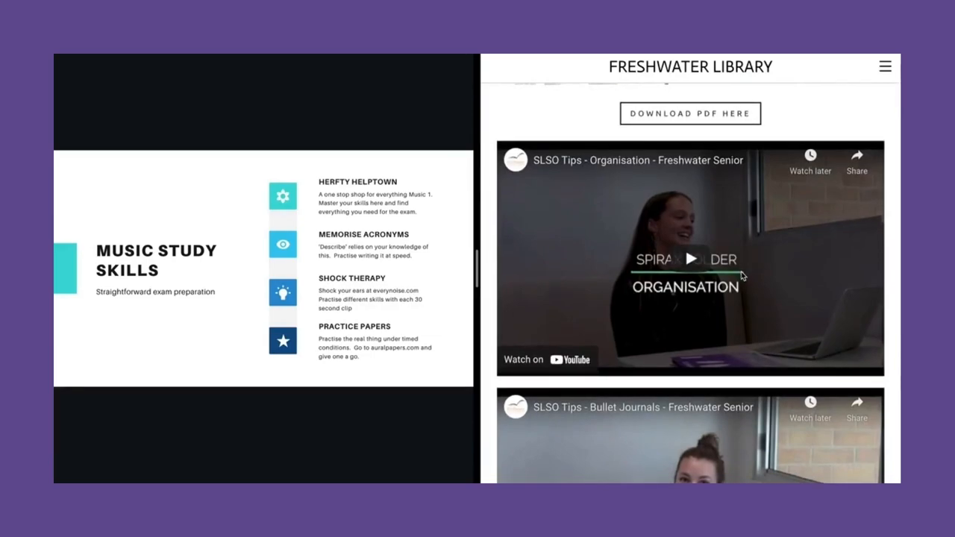
pyautogui.scroll(-3)
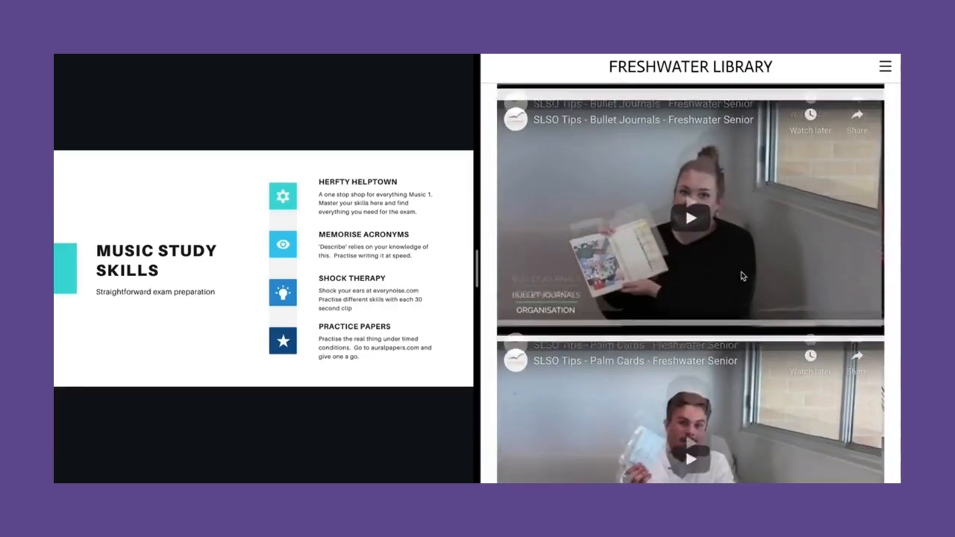